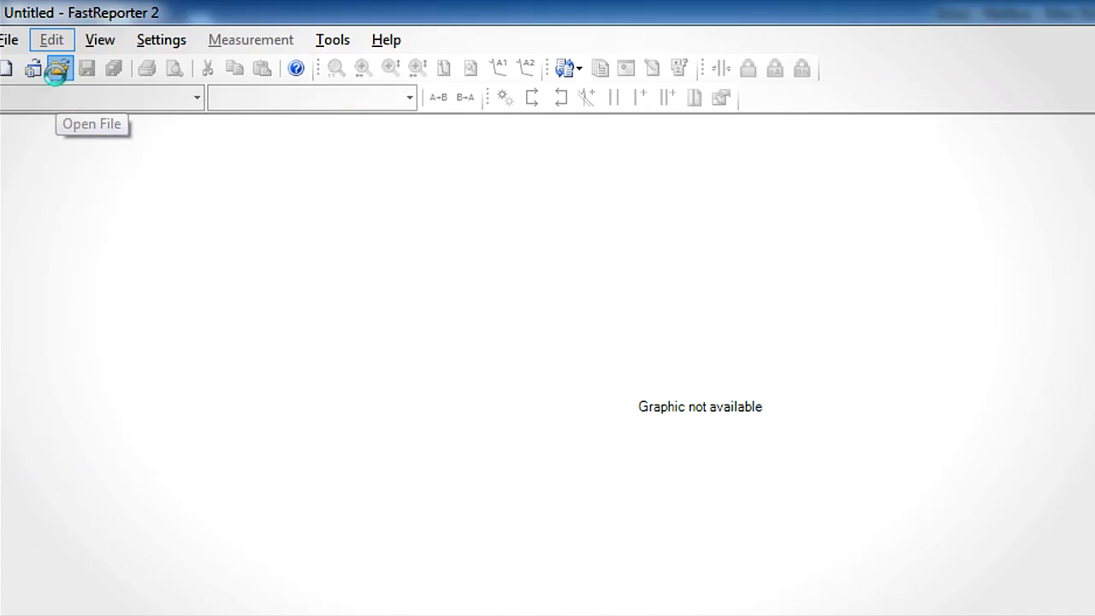
Step: Load the first trace file from the Bidirectional folder into the project
{"action": "left_click", "coordinate": [57, 68]}
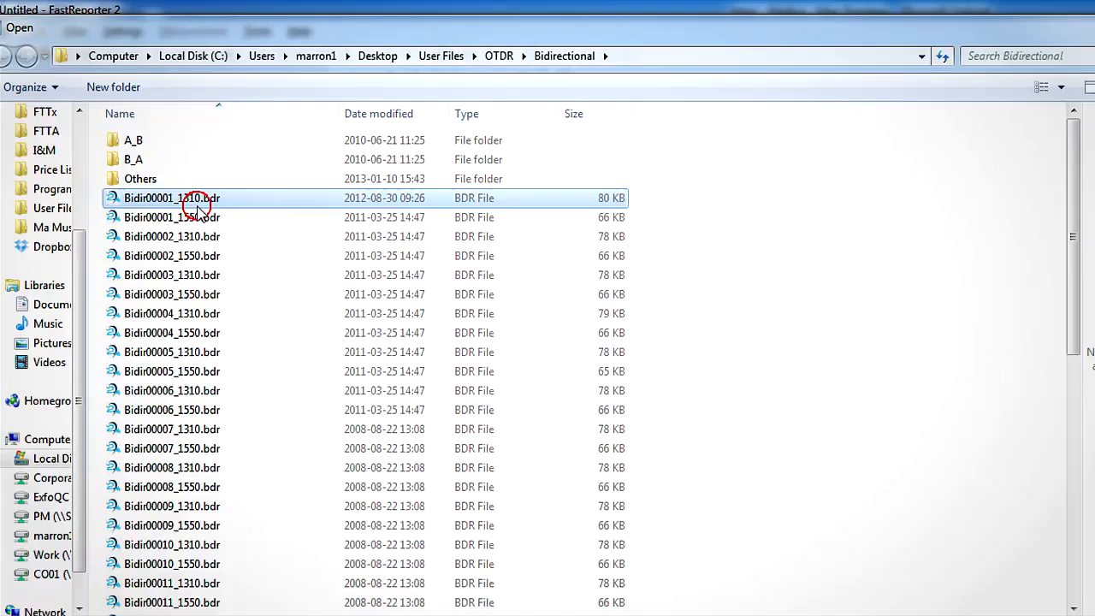
{"action": "double_click", "coordinate": [171, 198]}
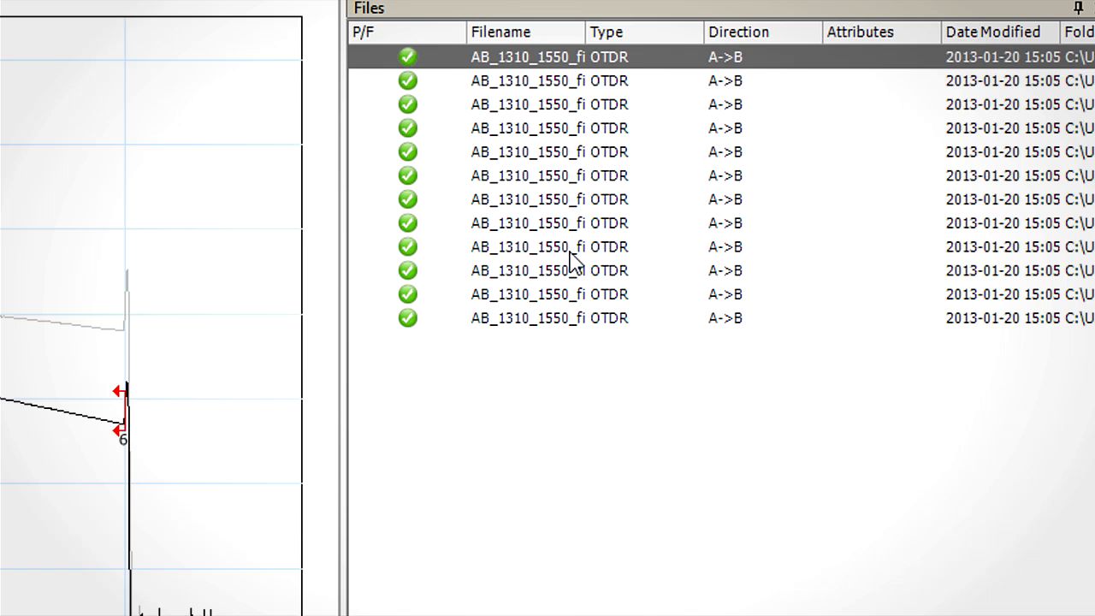
{"action": "mouse_move", "coordinate": [516, 77]}
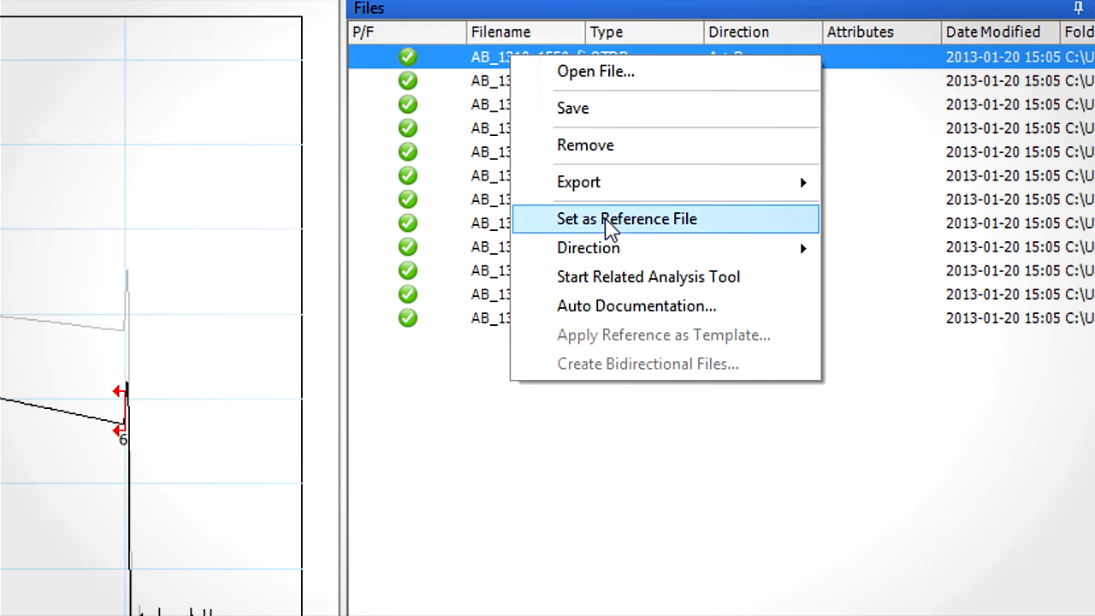
Step: Make the first A->B trace the reference file and apply it as a template to all selected traces
{"action": "left_click", "coordinate": [626, 219]}
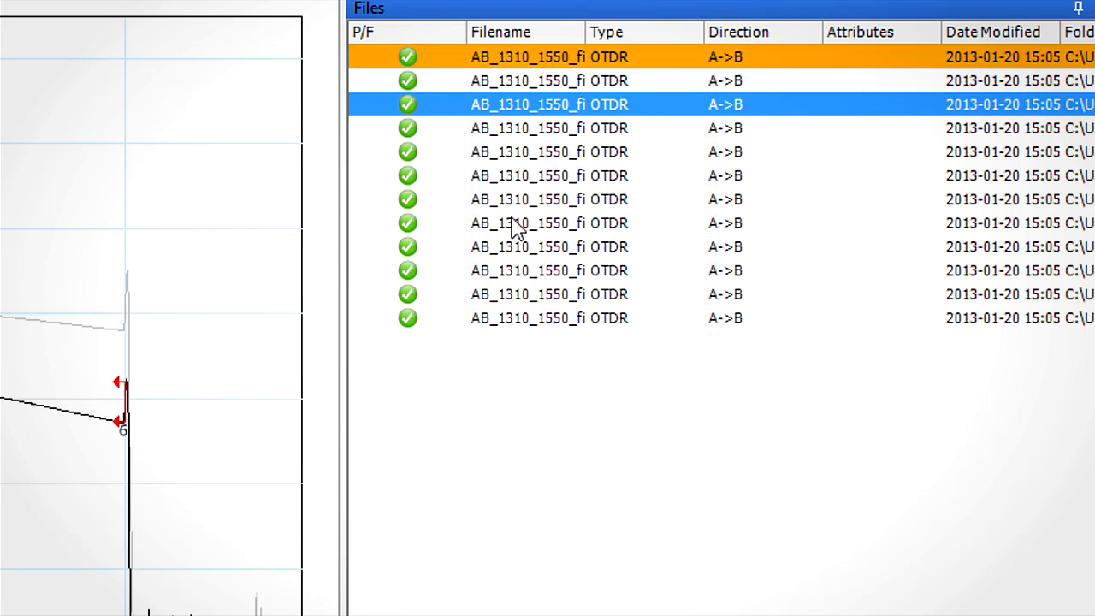
{"action": "mouse_move", "coordinate": [547, 65]}
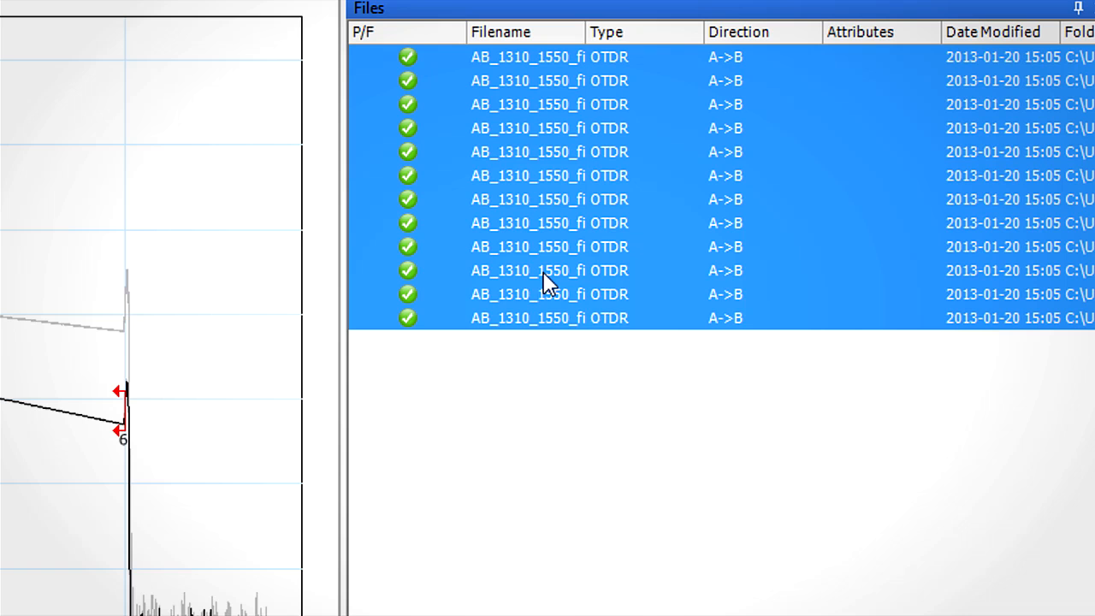
{"action": "right_click", "coordinate": [547, 270]}
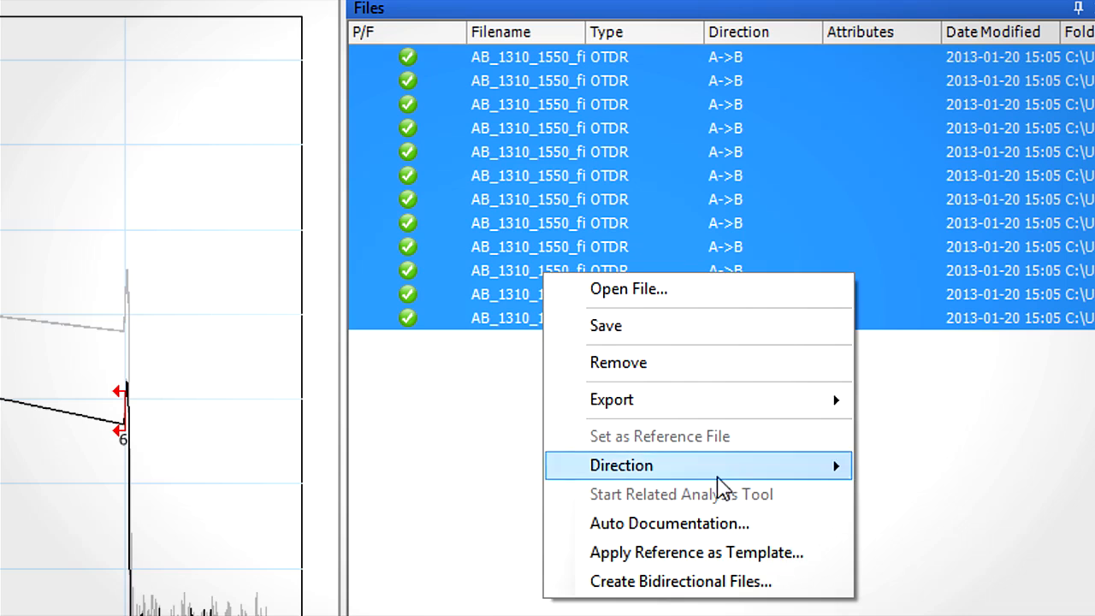
{"action": "mouse_move", "coordinate": [585, 562]}
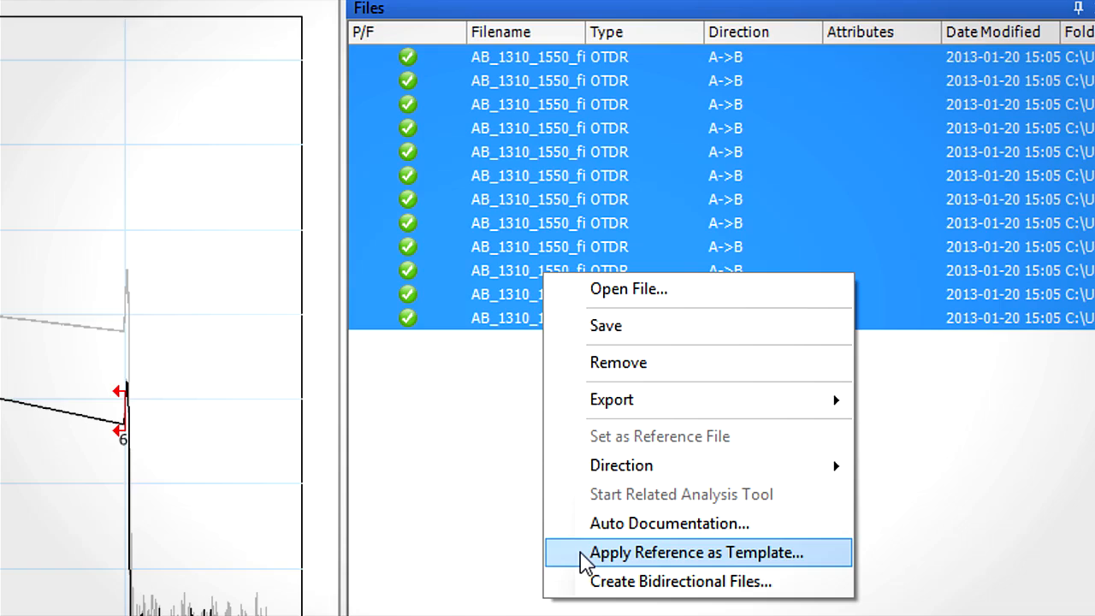
{"action": "left_click", "coordinate": [695, 551]}
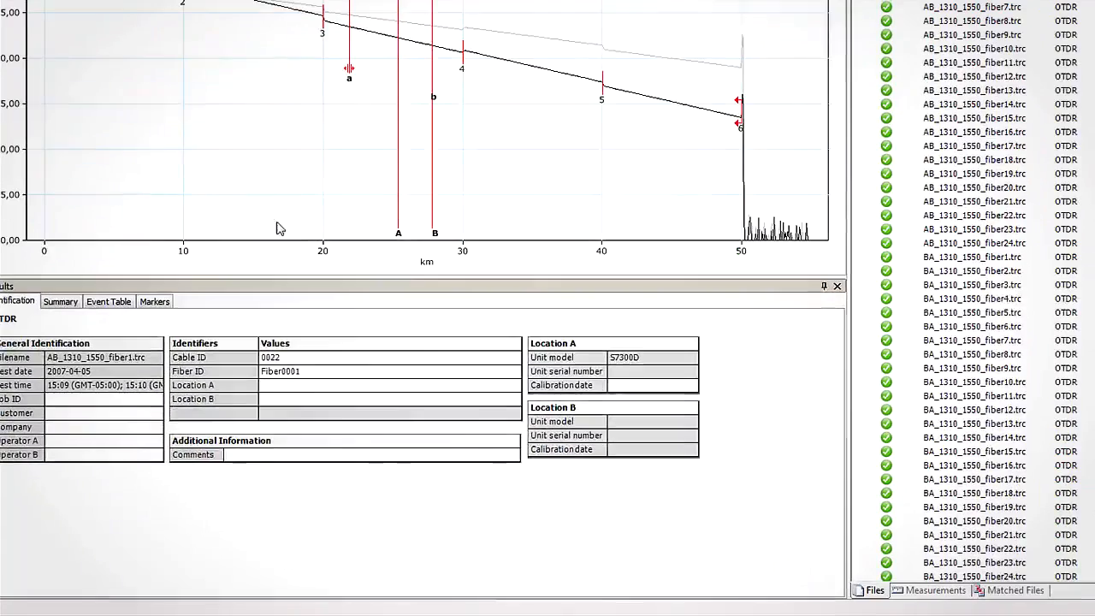
Step: Review the traces' event table and return to the identification details
{"action": "left_click", "coordinate": [109, 302]}
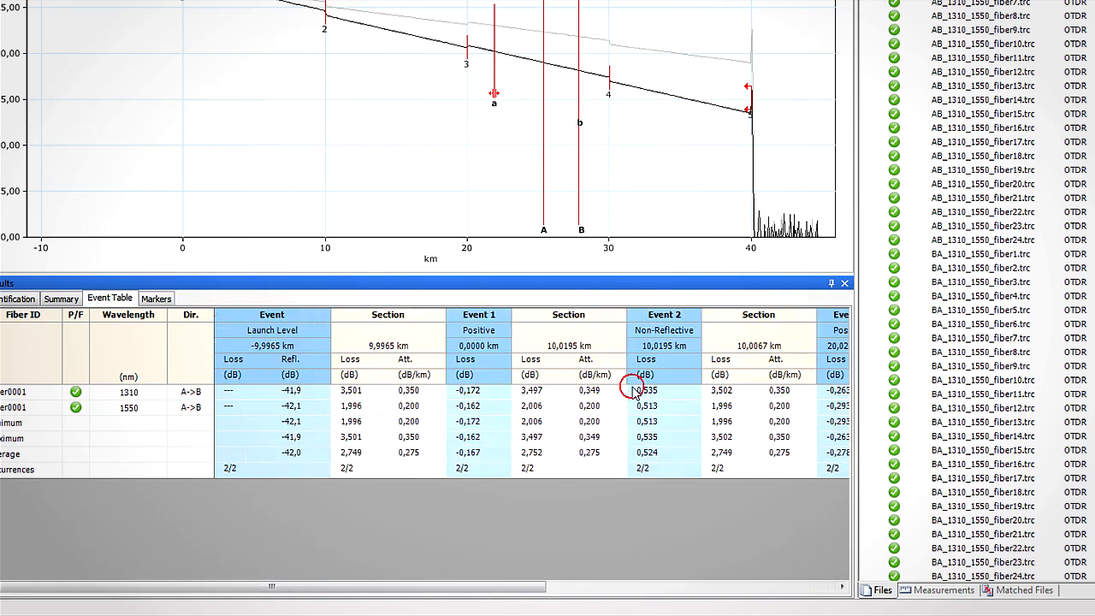
{"action": "left_click", "coordinate": [17, 298]}
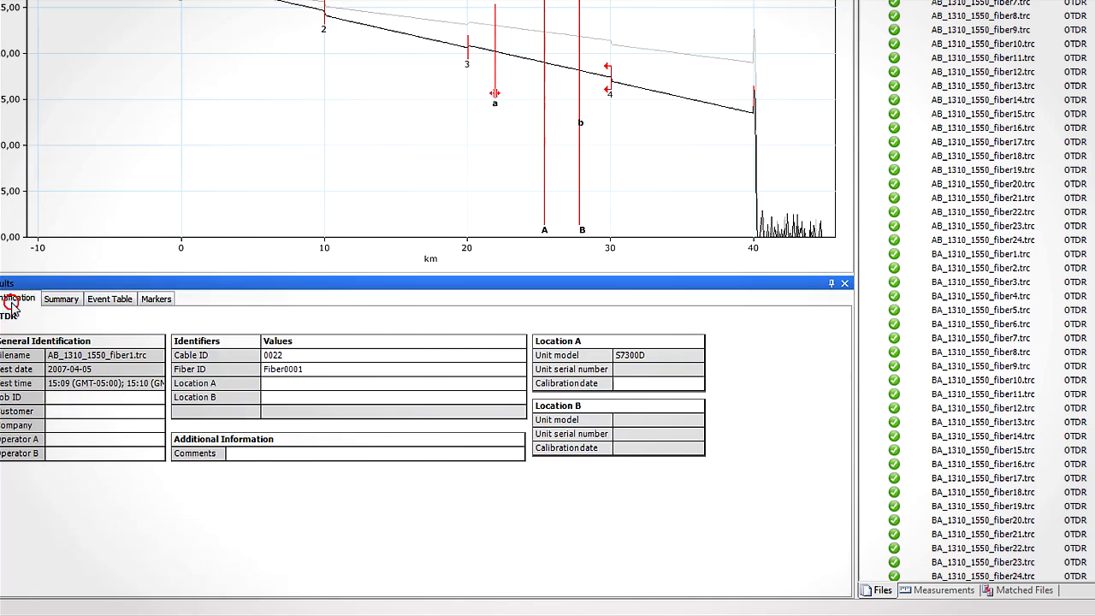
{"action": "type", "text": "EXP"}
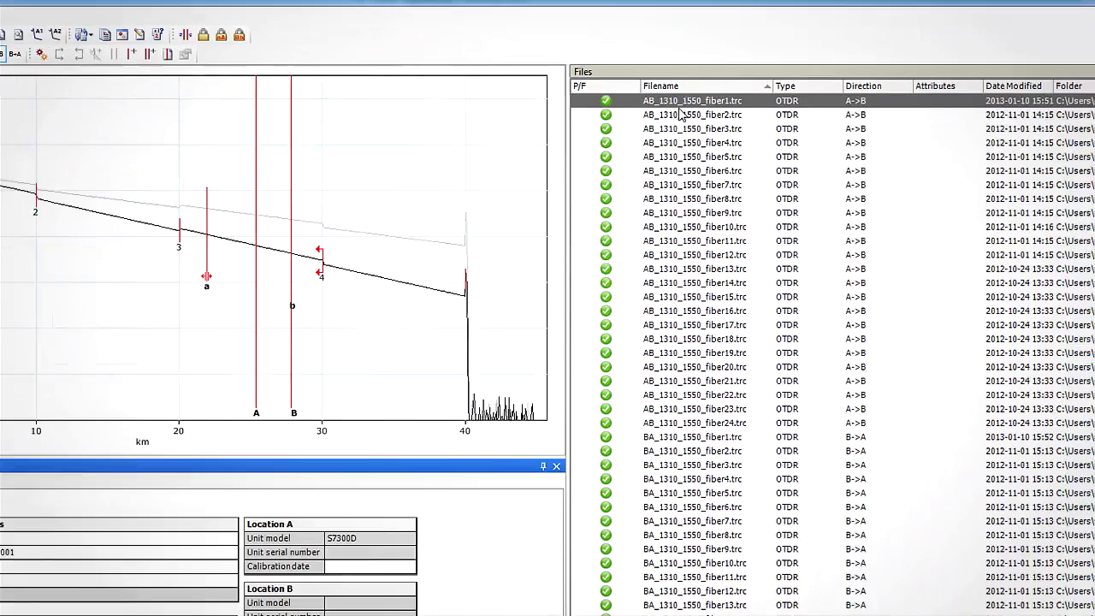
Step: Apply the reference's events, spans and markers as a template to the A->B traces
{"action": "right_click", "coordinate": [692, 100]}
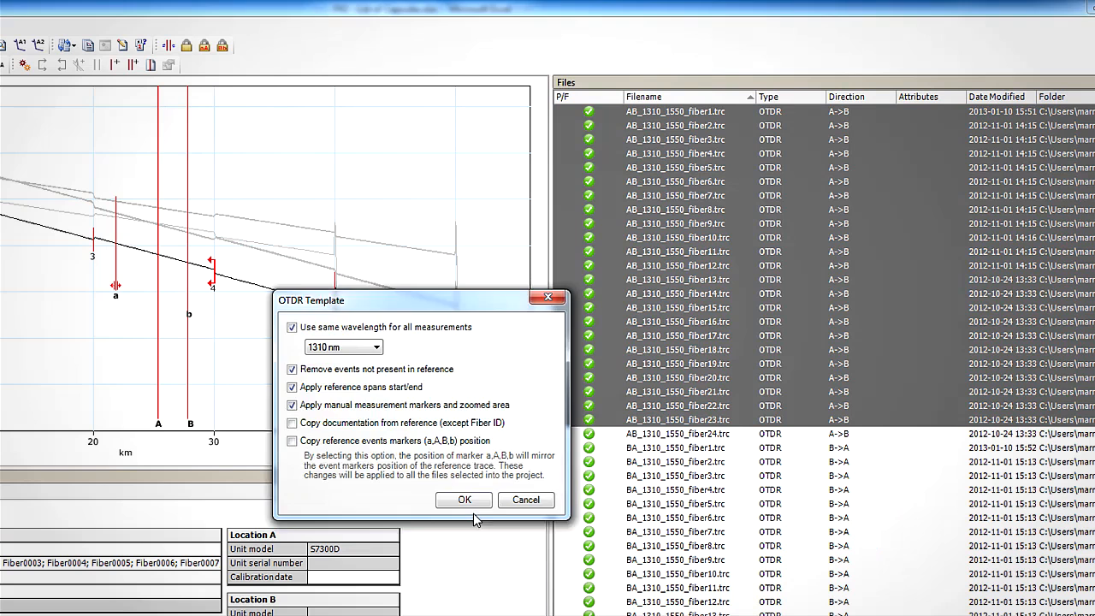
{"action": "left_click", "coordinate": [464, 500]}
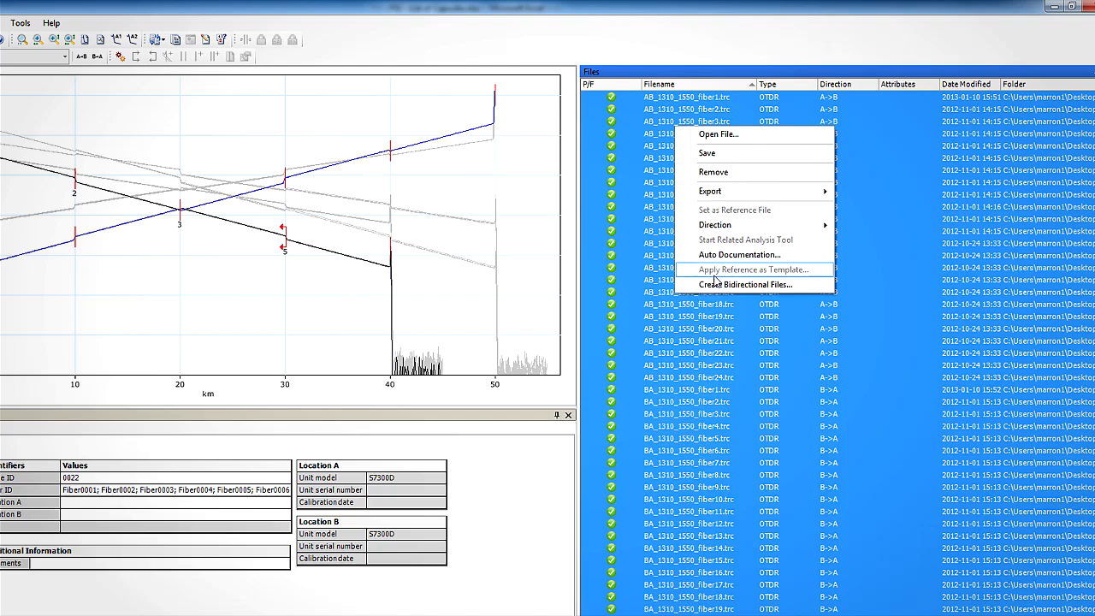
Step: Launch bidirectional file creation for the selected traces with default naming
{"action": "left_click", "coordinate": [746, 284]}
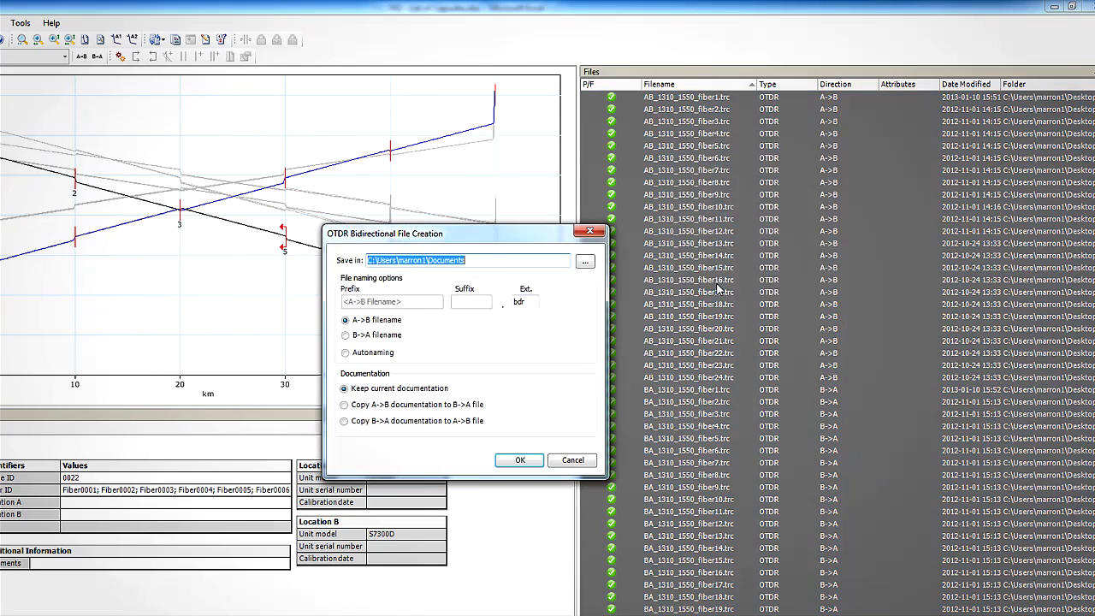
{"action": "mouse_move", "coordinate": [386, 10]}
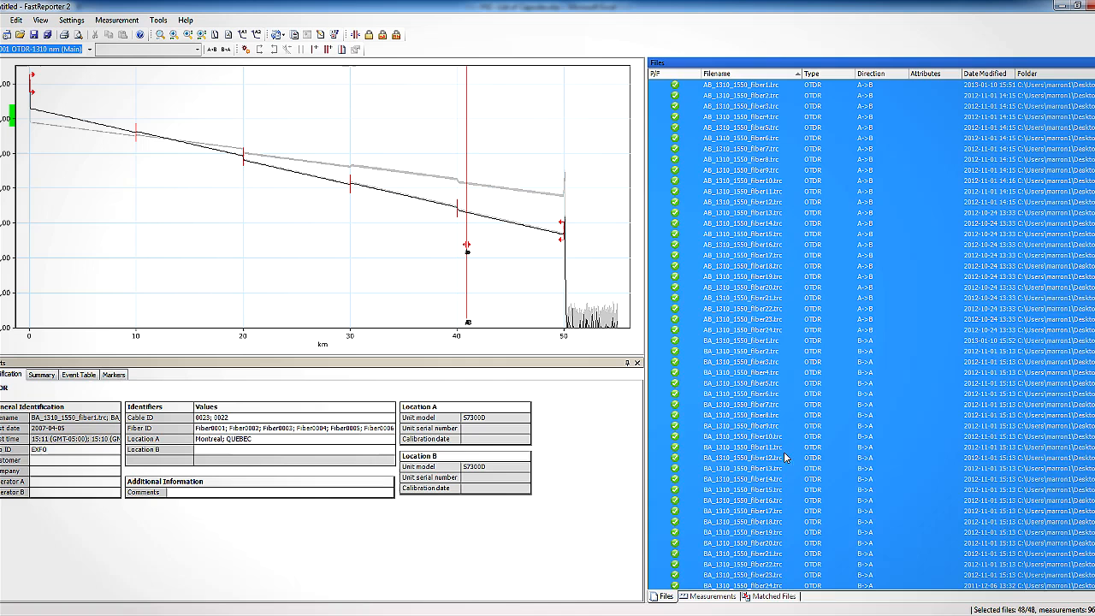
Step: Show the matched trace pairs and go into the project settings
{"action": "left_click", "coordinate": [770, 596]}
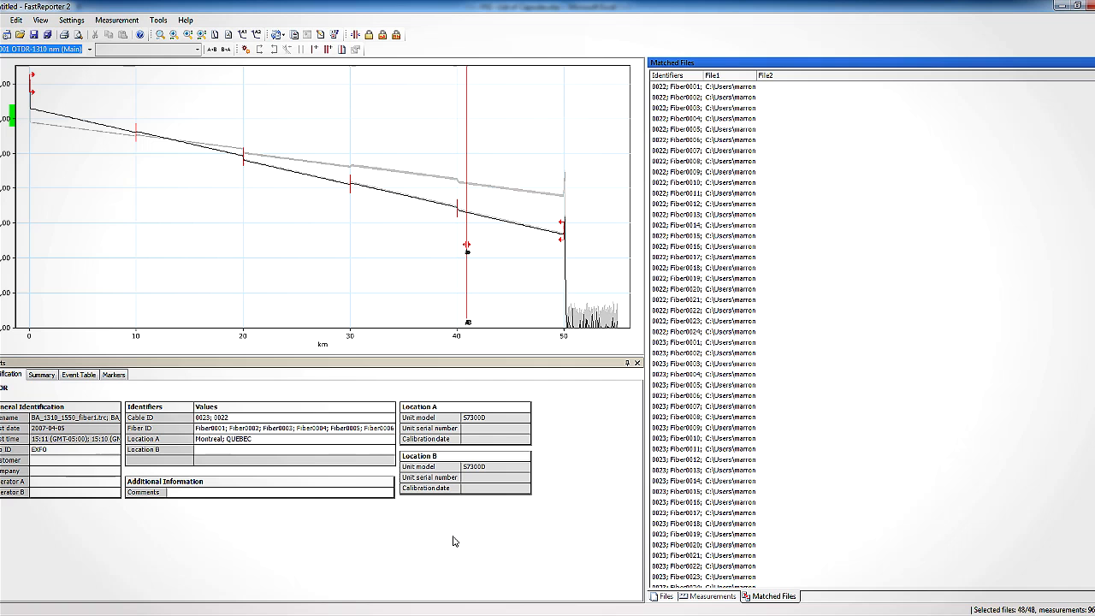
{"action": "left_click", "coordinate": [117, 21]}
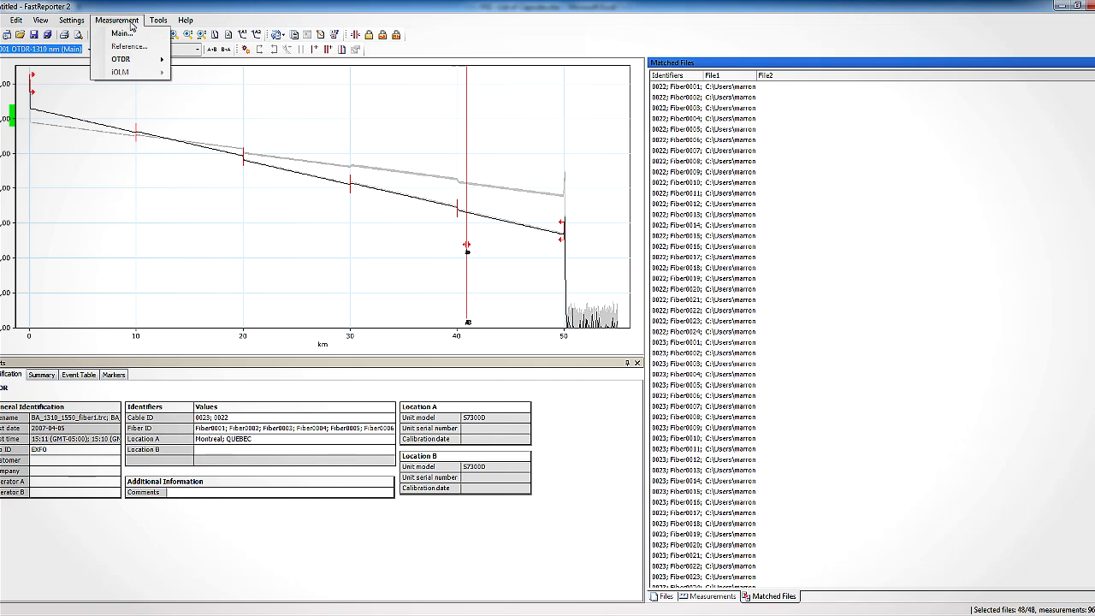
{"action": "left_click", "coordinate": [72, 20]}
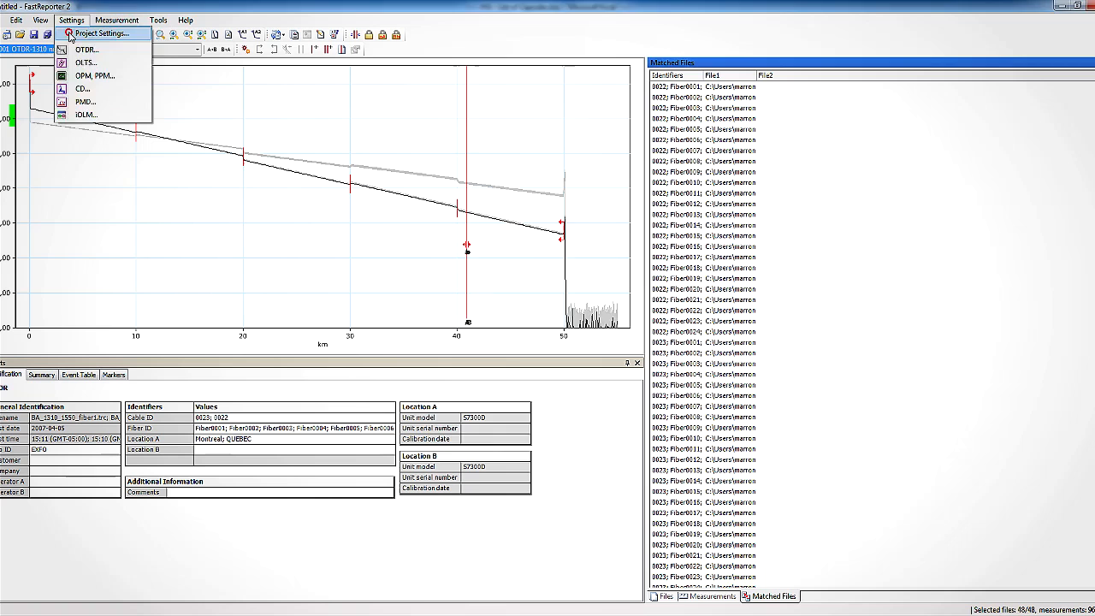
{"action": "left_click", "coordinate": [101, 34]}
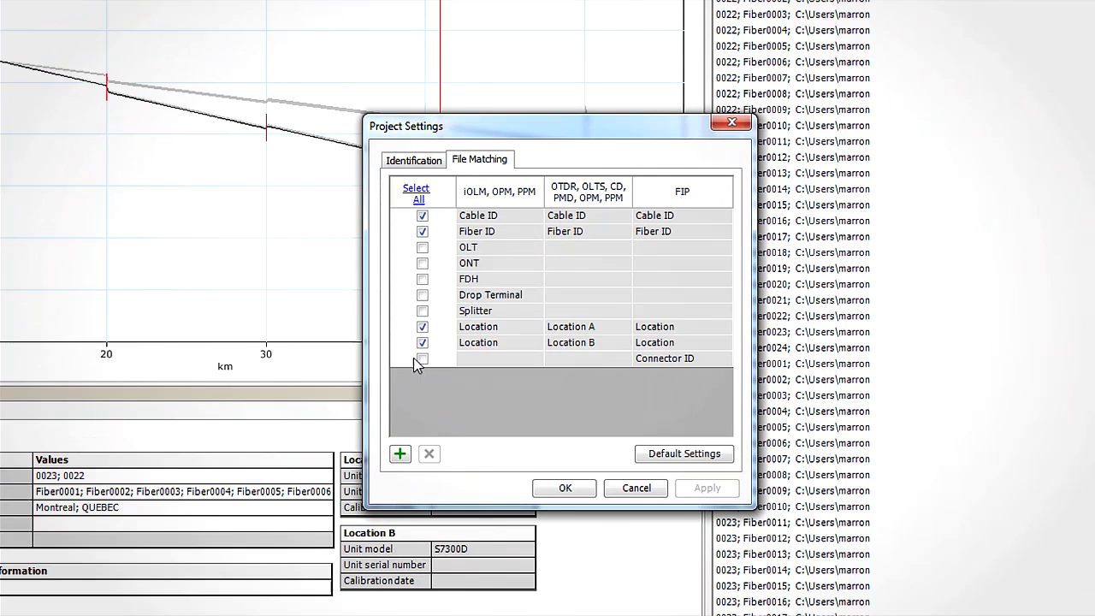
Step: Limit file matching to Cable ID and Fiber ID by dropping the Location fields, then apply
{"action": "left_click", "coordinate": [479, 343]}
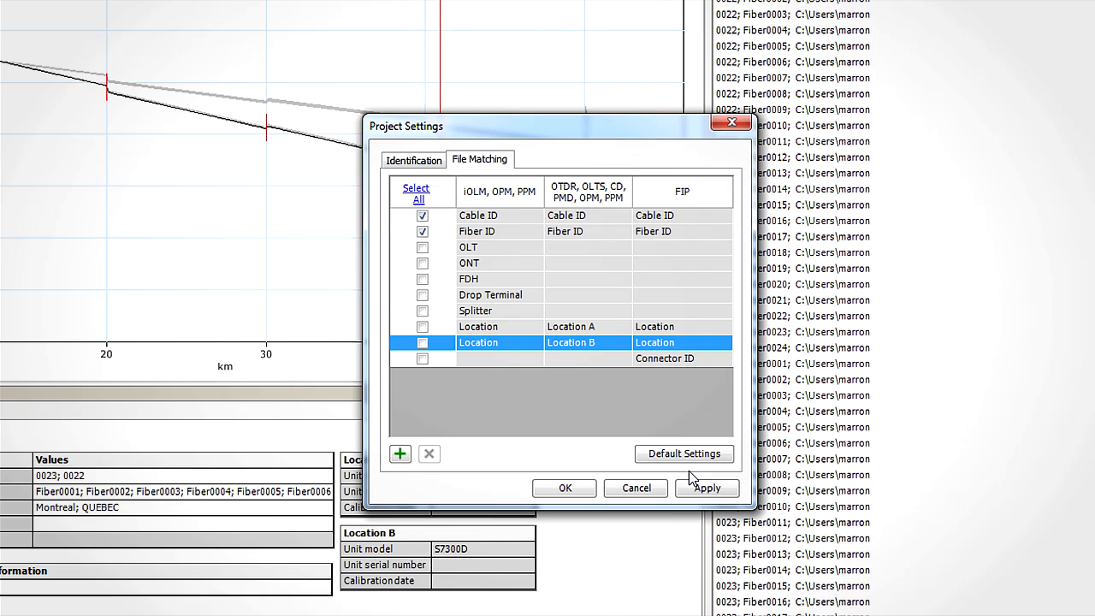
{"action": "left_click", "coordinate": [418, 193]}
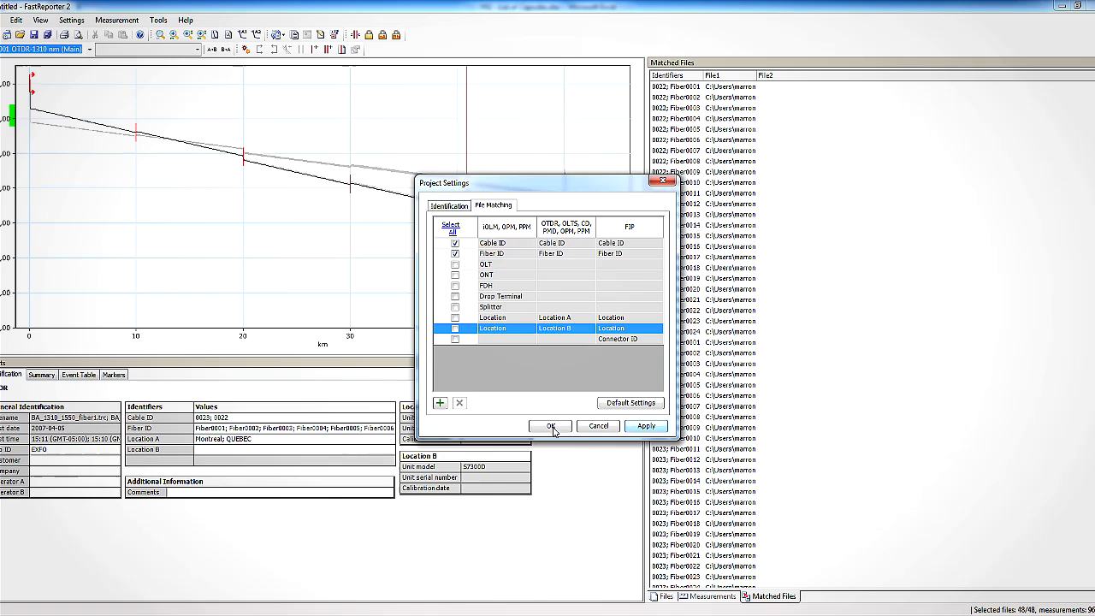
{"action": "left_click", "coordinate": [551, 426]}
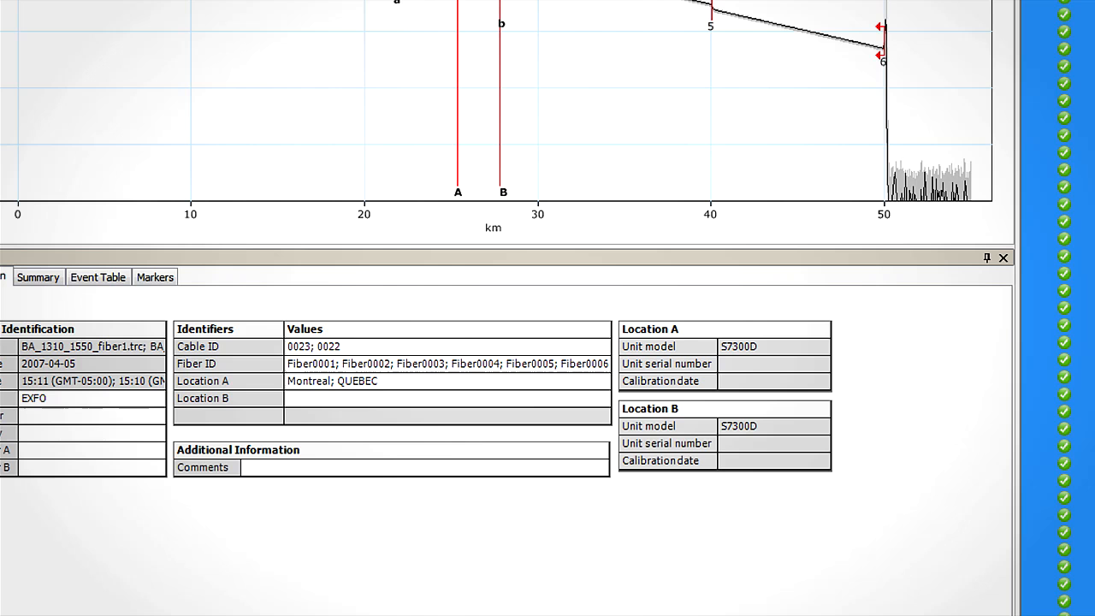
Step: Edit the fiber 2 trace's Cable ID to 0022
{"action": "left_click", "coordinate": [197, 346]}
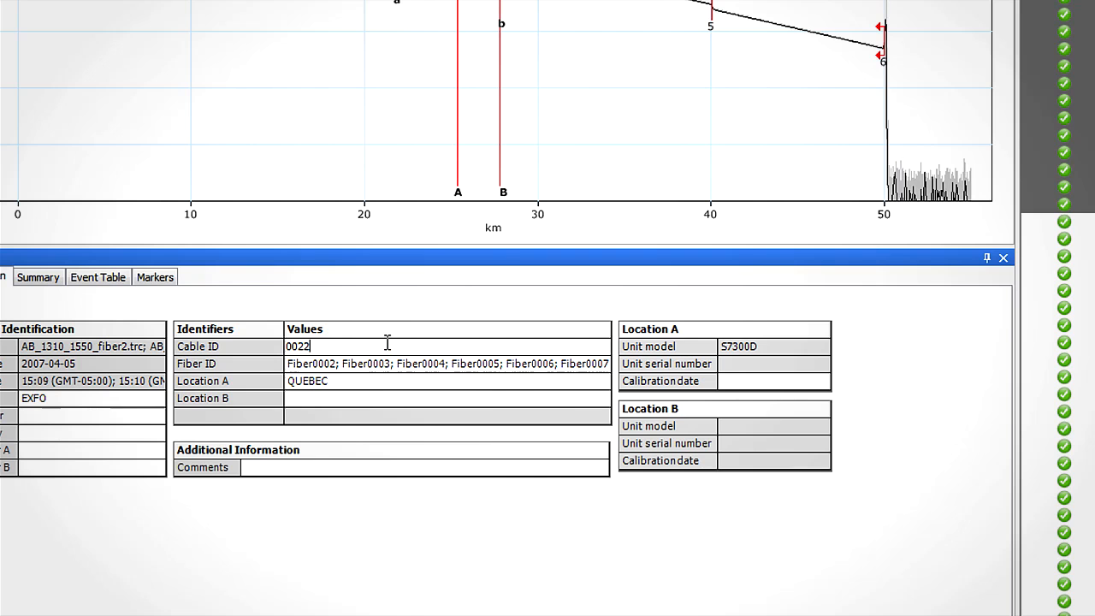
{"action": "key", "text": "Backspace"}
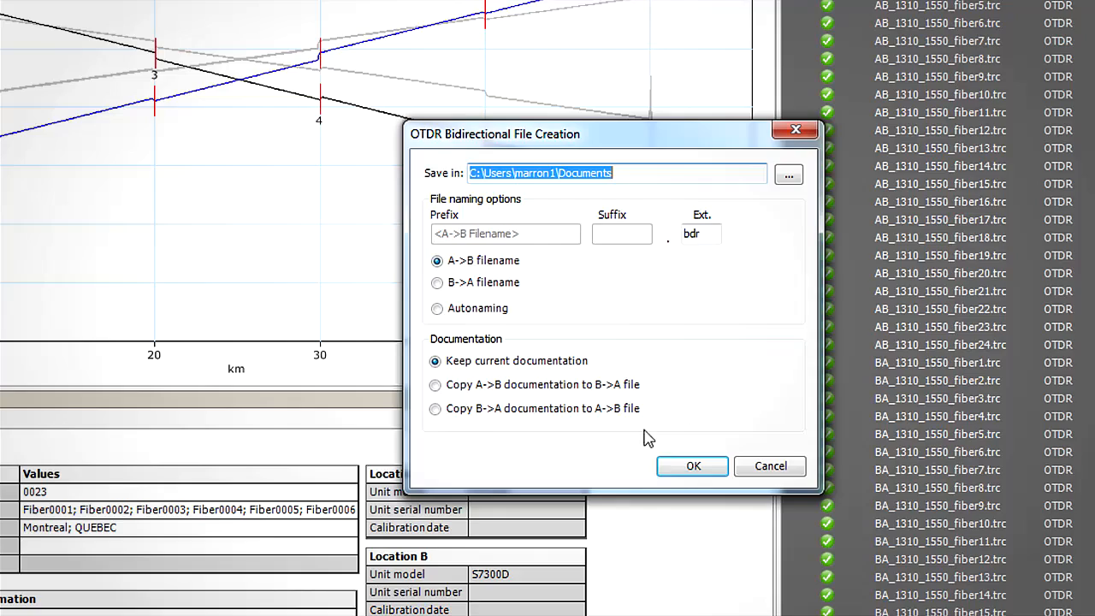
Step: Create the BDR files for each fiber at 1310 and 1550 nm with A->B file naming
{"action": "left_click", "coordinate": [691, 465]}
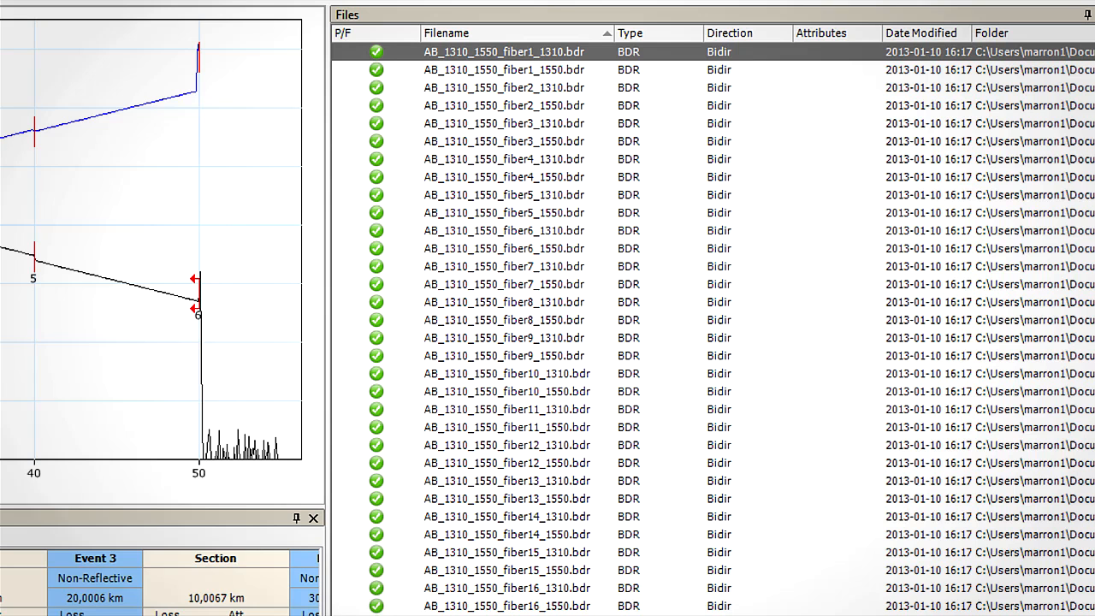
Step: Select fiber 1's BDR files and its Fiber0001 1310 nm measurement to show the bidirectional event table
{"action": "left_click", "coordinate": [503, 68]}
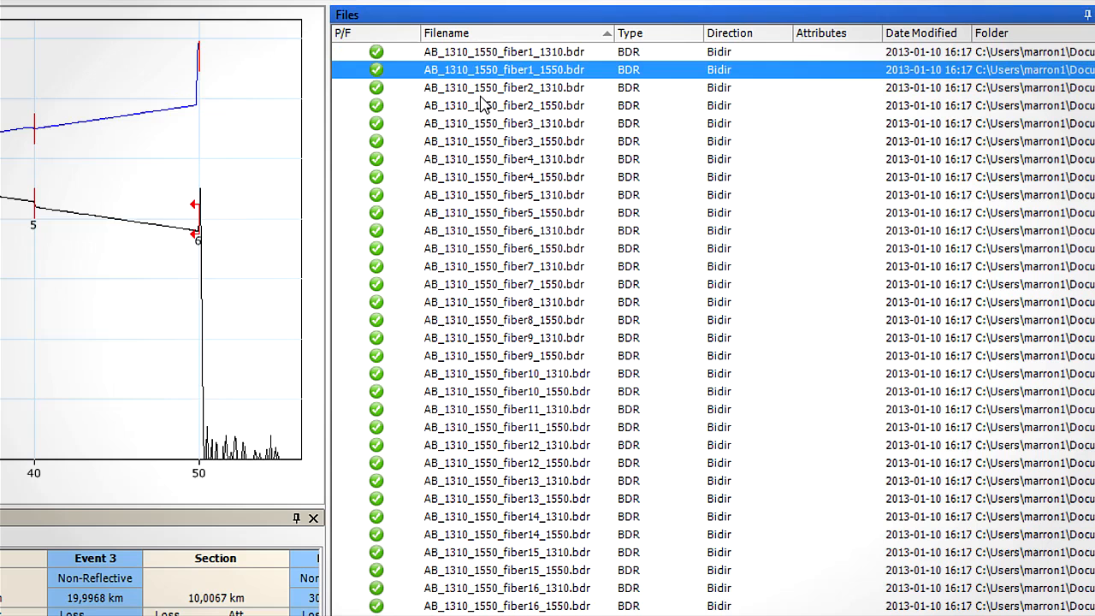
{"action": "left_click", "coordinate": [503, 51]}
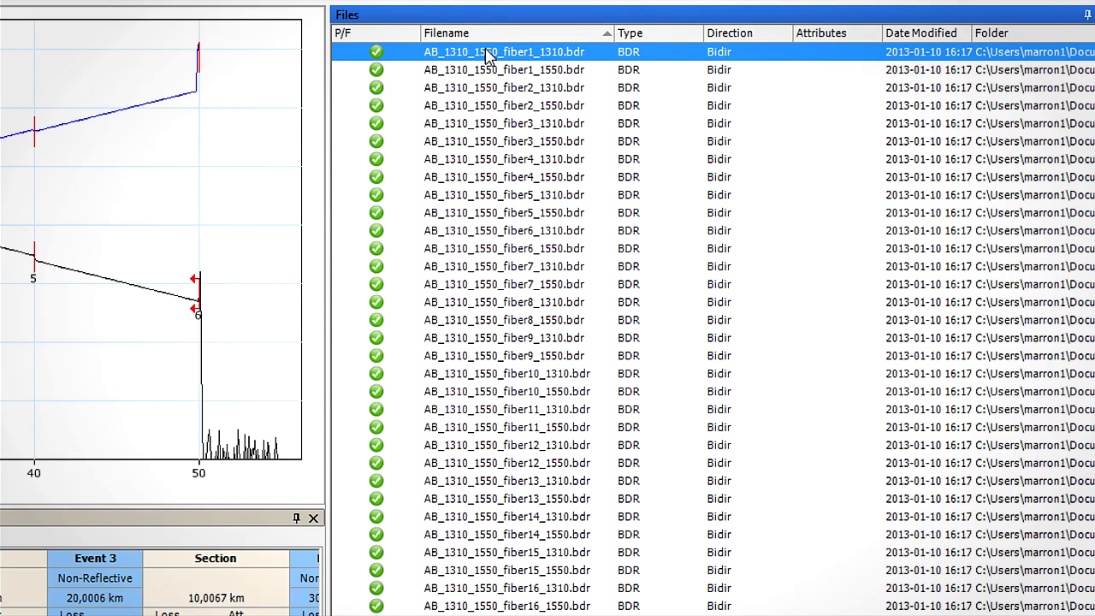
{"action": "mouse_move", "coordinate": [488, 55]}
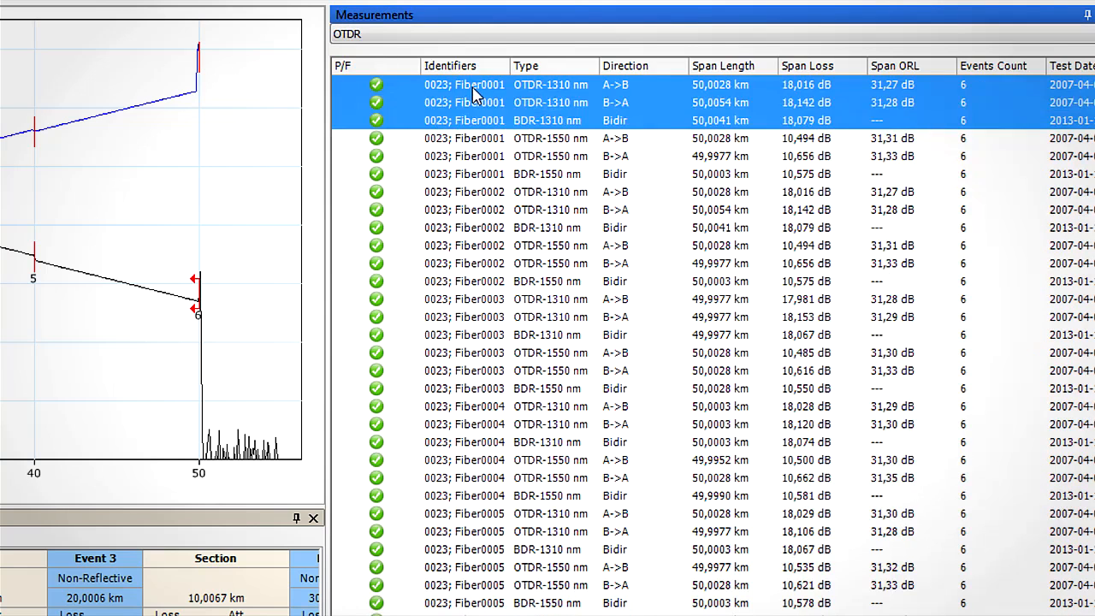
{"action": "left_click", "coordinate": [466, 84]}
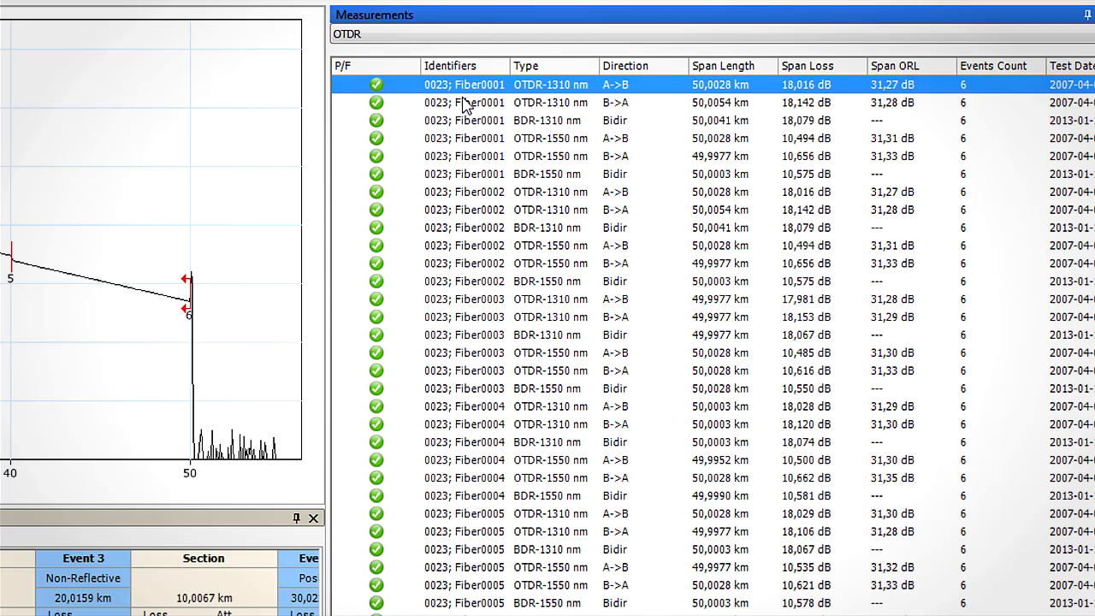
{"action": "left_click", "coordinate": [466, 120]}
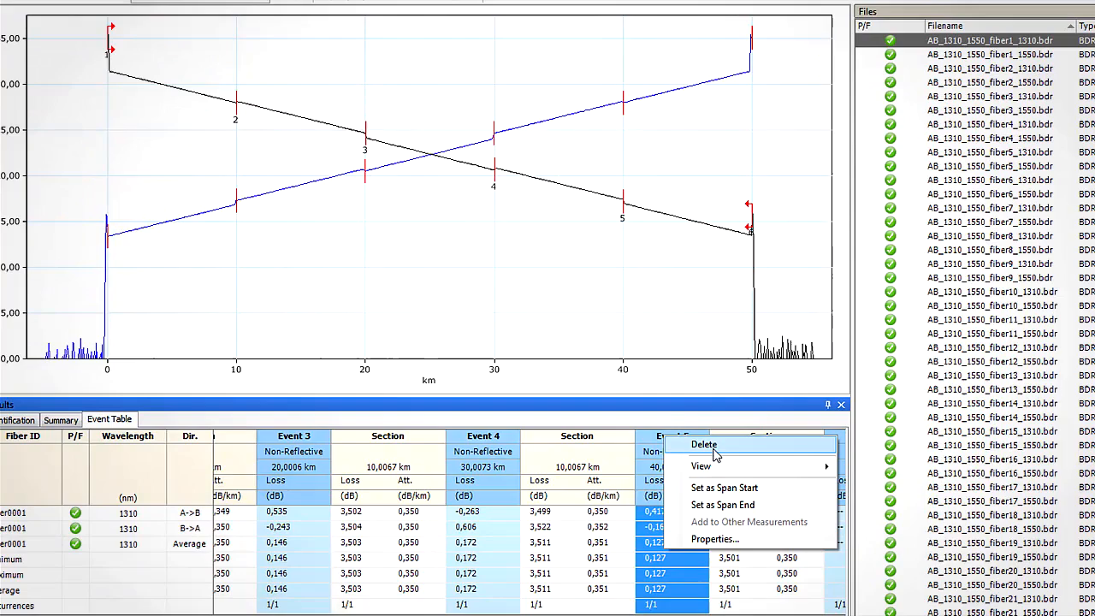
Step: Delete the 40 km event from Fiber0001's 1310 nm bidirectional event table
{"action": "left_click", "coordinate": [704, 445]}
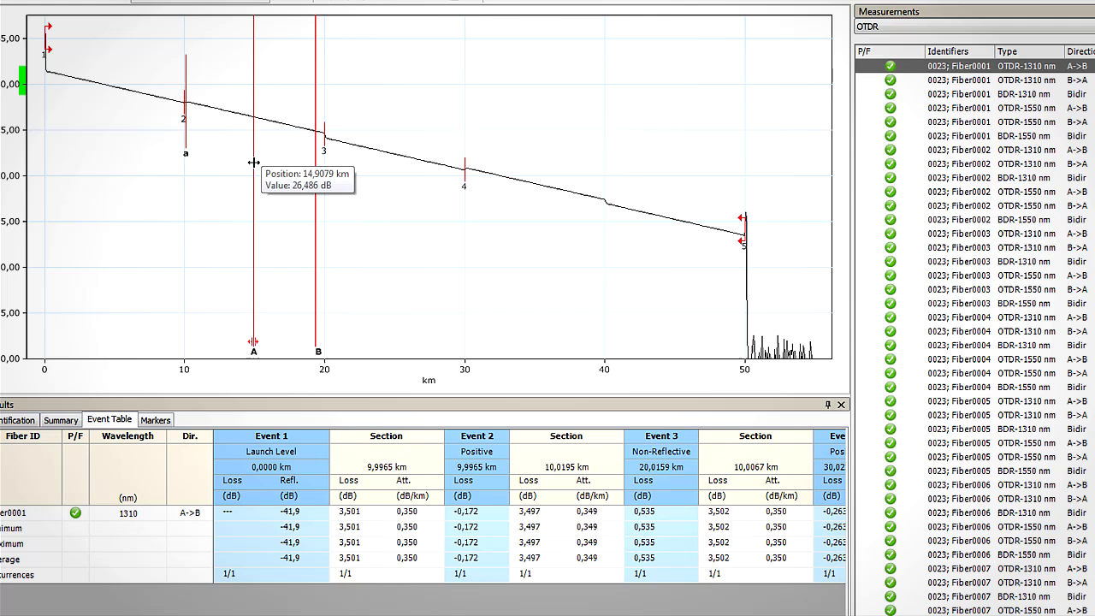
Step: Add an event at marker A near 14.9 km and view it in the bidirectional result
{"action": "right_click", "coordinate": [253, 162]}
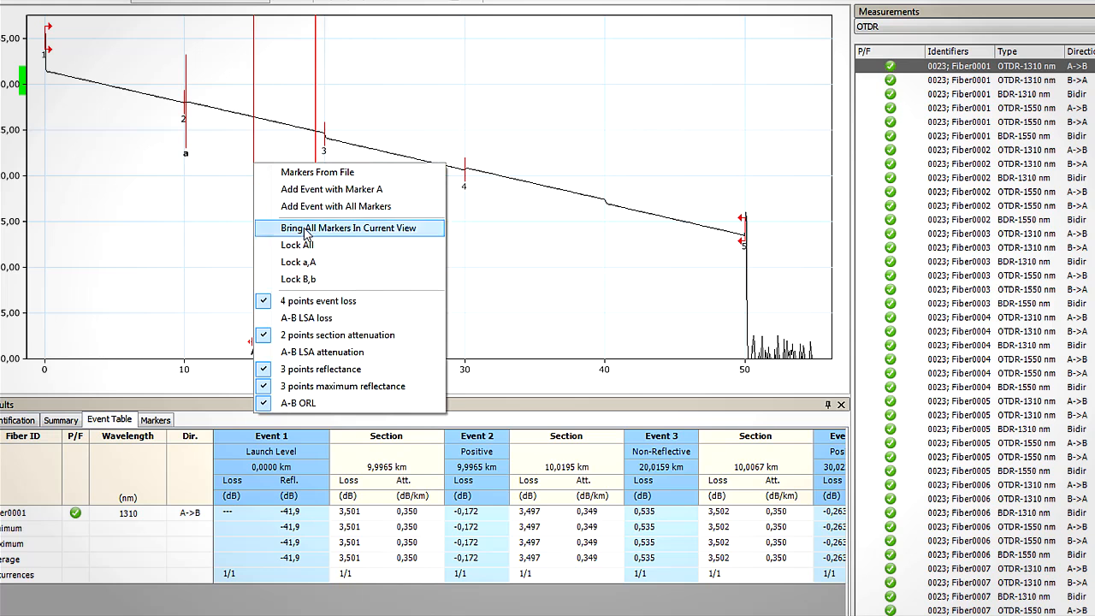
{"action": "left_click", "coordinate": [349, 228]}
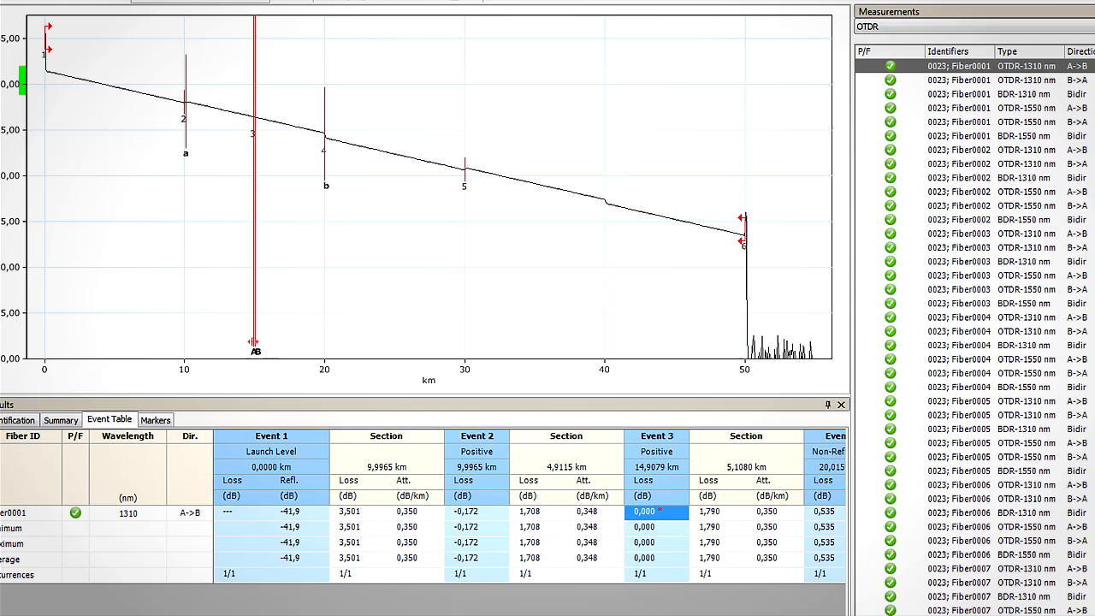
{"action": "left_click", "coordinate": [866, 10]}
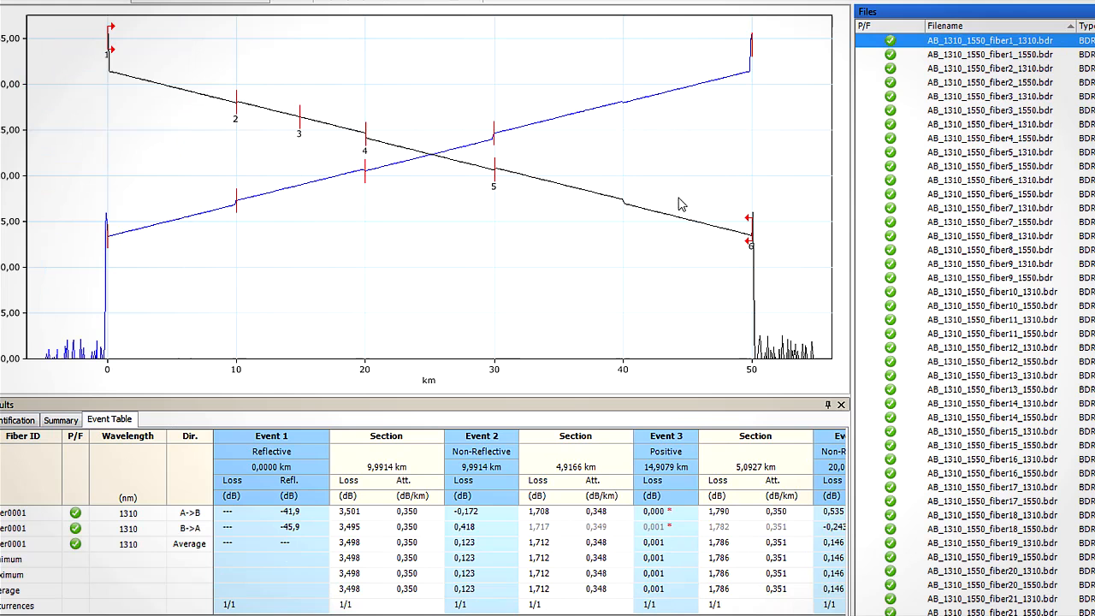
{"action": "mouse_move", "coordinate": [666, 431]}
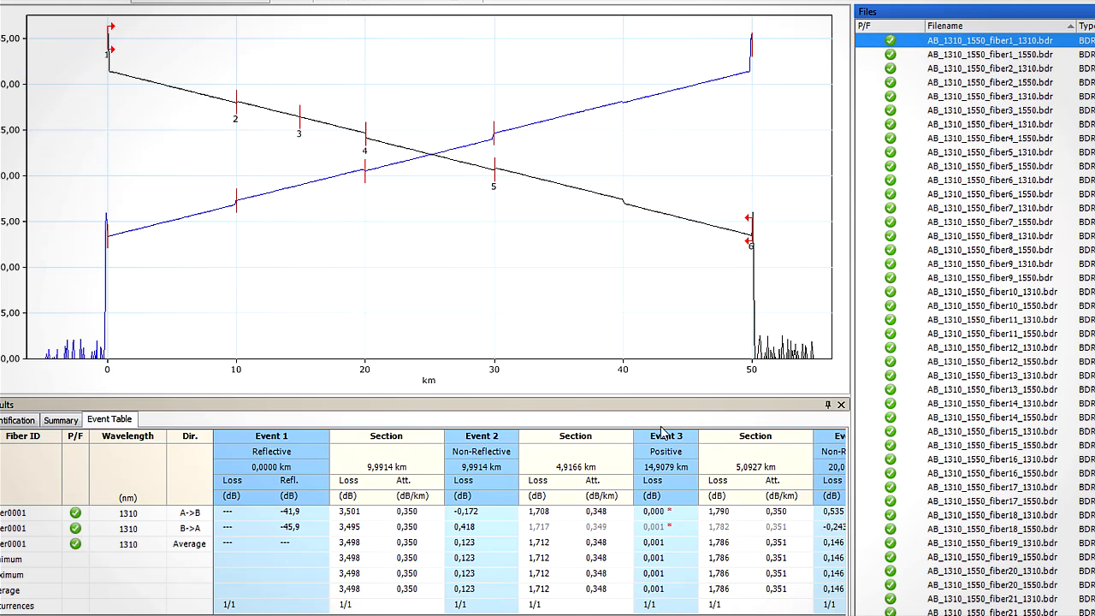
{"action": "mouse_move", "coordinate": [668, 441]}
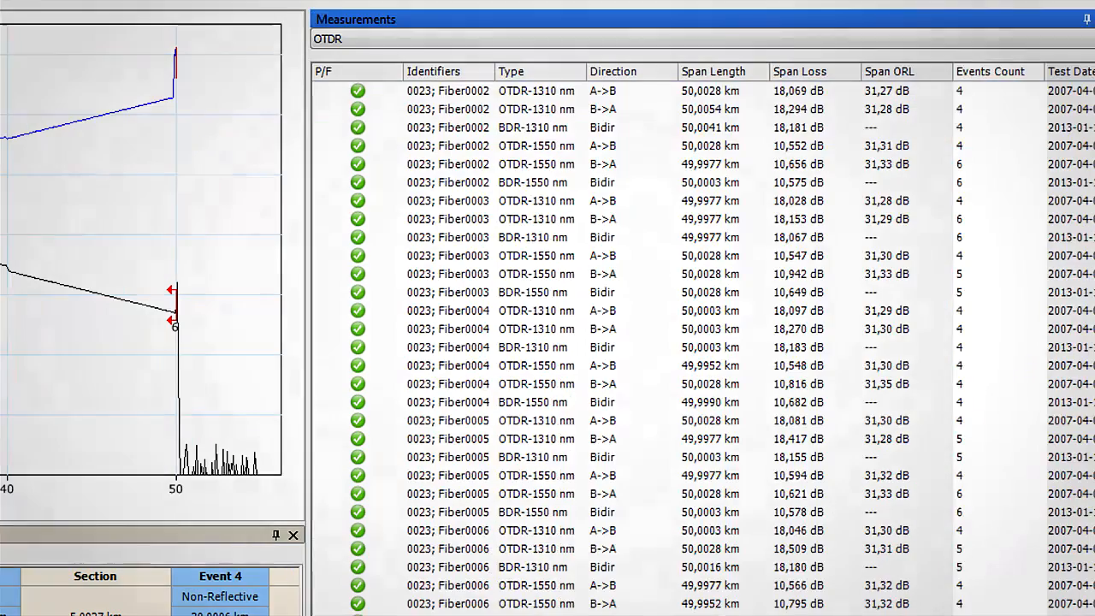
{"action": "scroll", "scroll_direction": "down", "scroll_amount": 3}
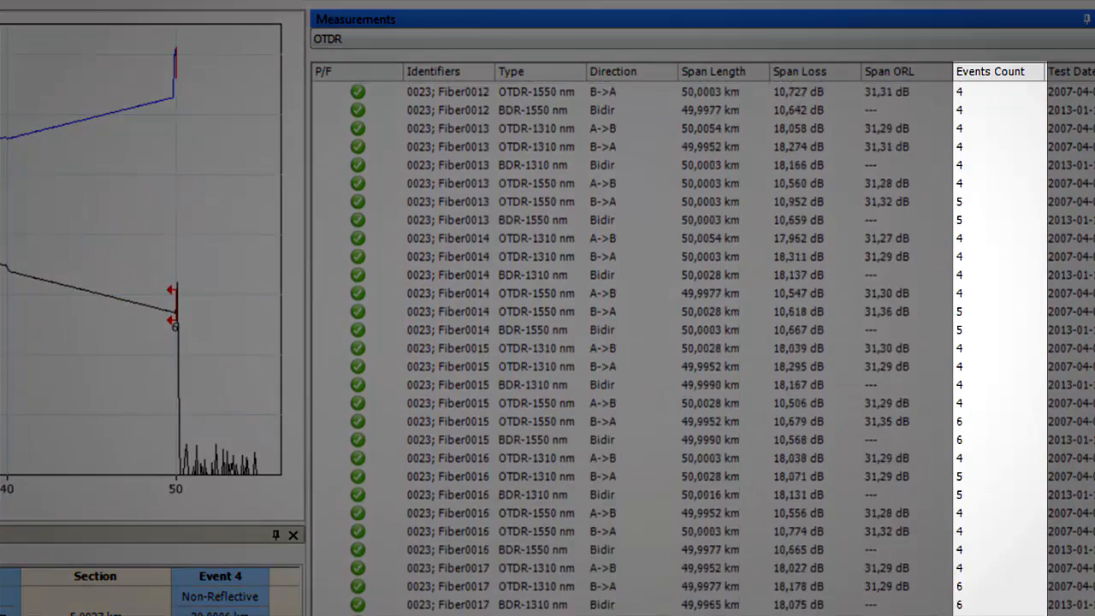
{"action": "scroll", "scroll_direction": "down", "scroll_amount": 3}
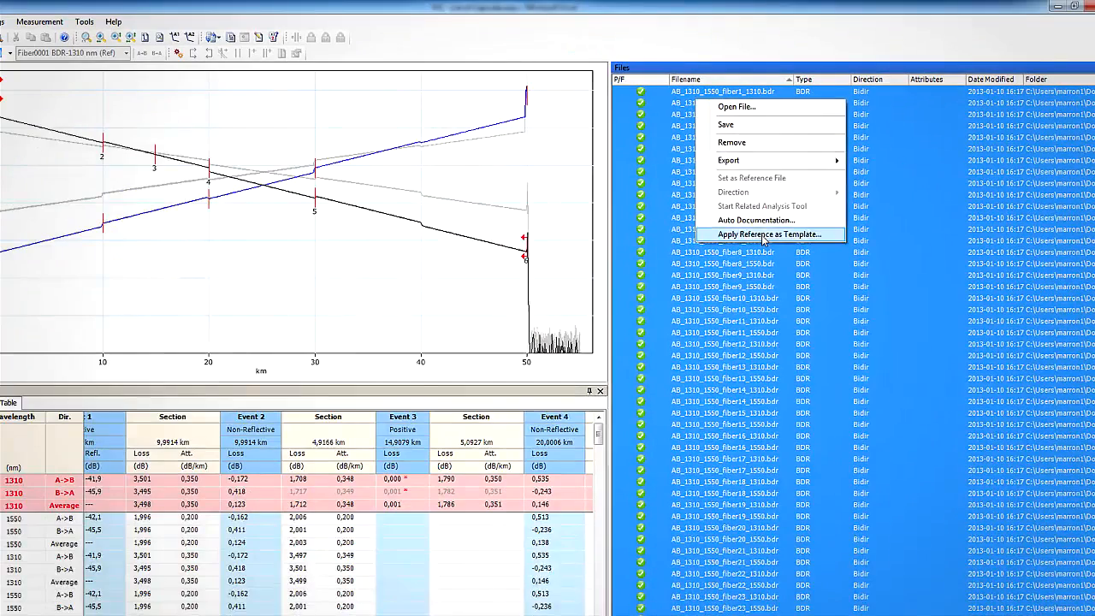
Step: Apply Fiber0001's edited 1310 nm events as a template to all selected files
{"action": "left_click", "coordinate": [767, 233]}
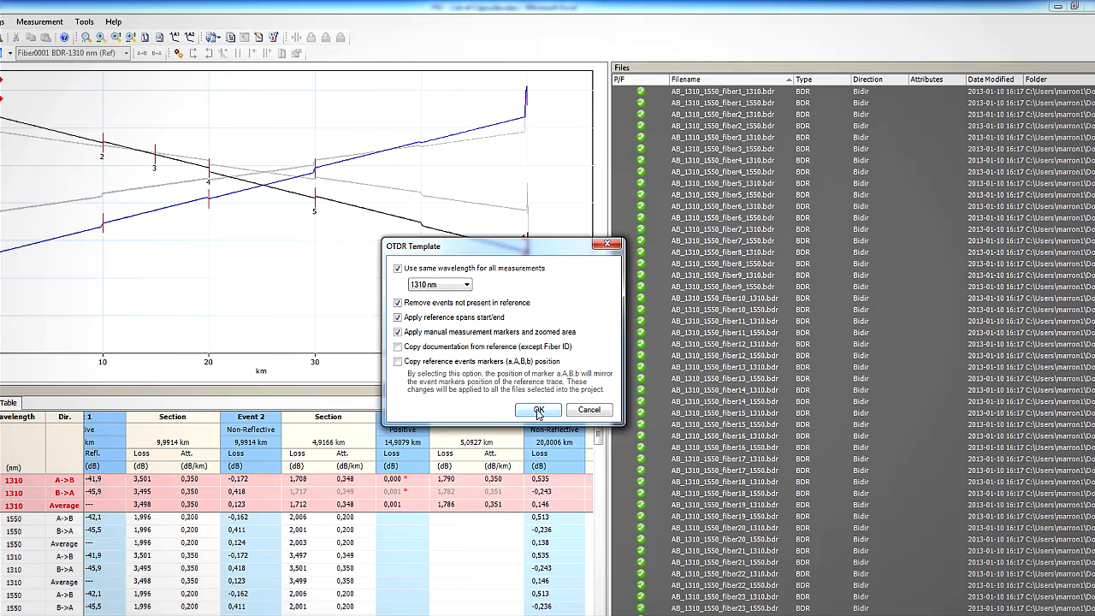
{"action": "left_click", "coordinate": [537, 411]}
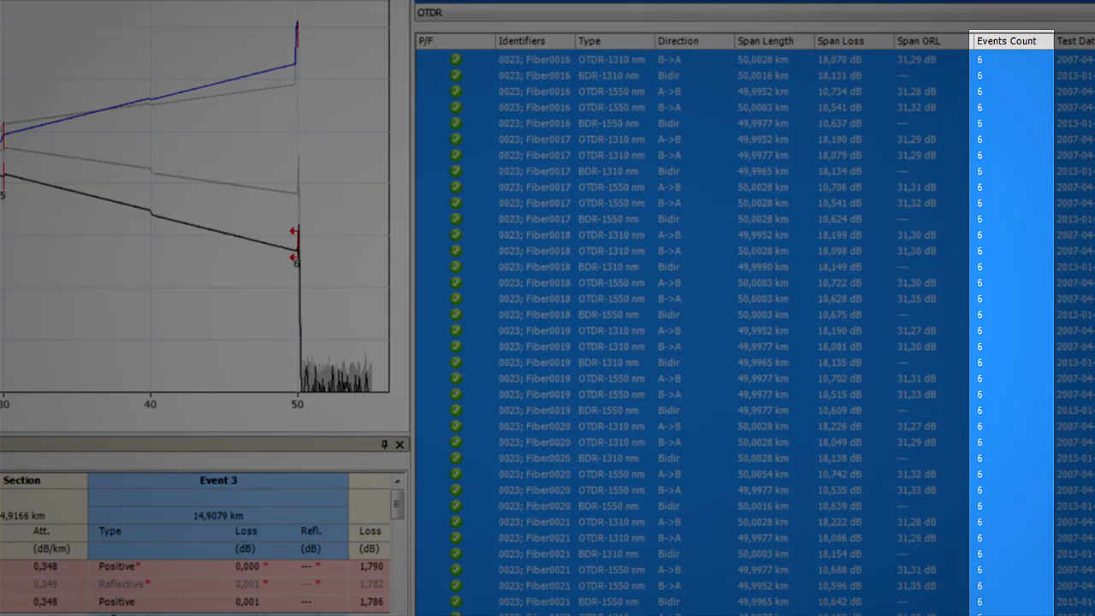
{"action": "mouse_move", "coordinate": [958, 102]}
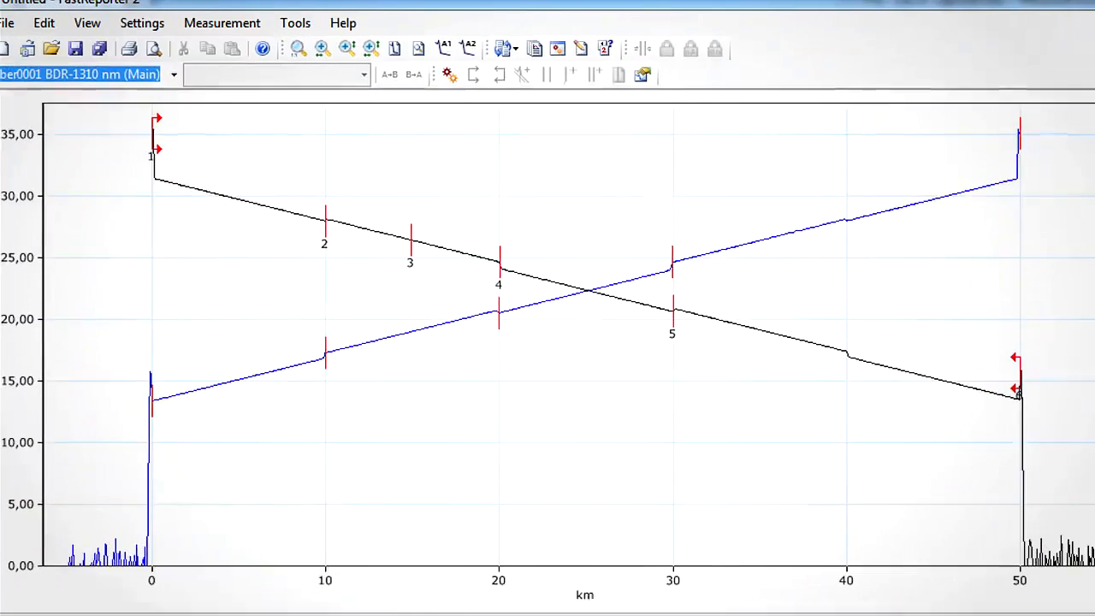
Step: In OTDR settings, set Bidir splice loss Fail to 0.130 dB for 1310 and 1550 nm and apply
{"action": "left_click", "coordinate": [142, 24]}
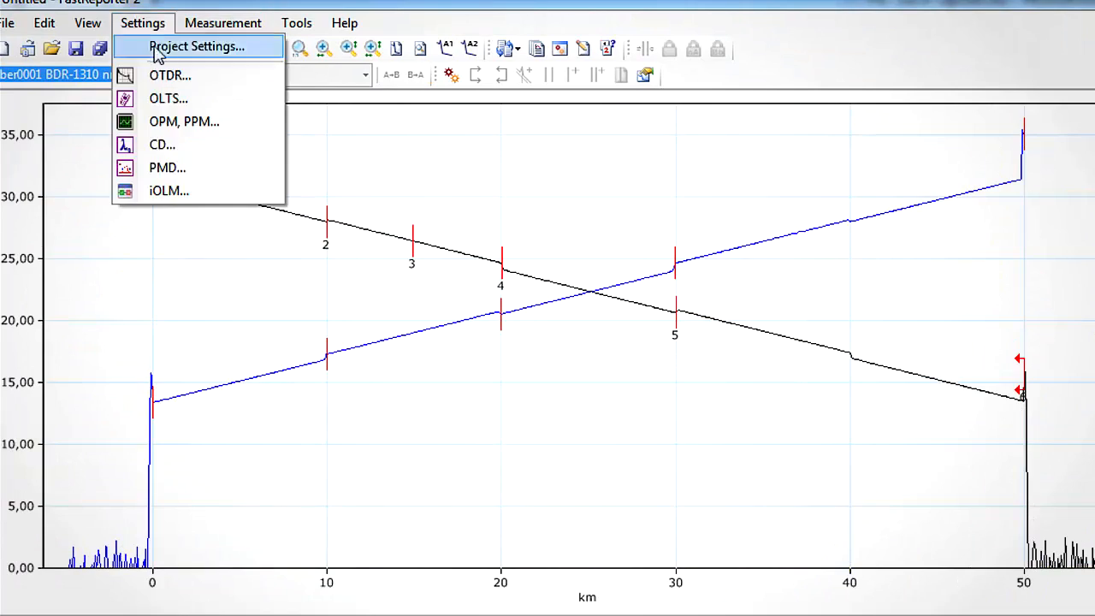
{"action": "left_click", "coordinate": [169, 75]}
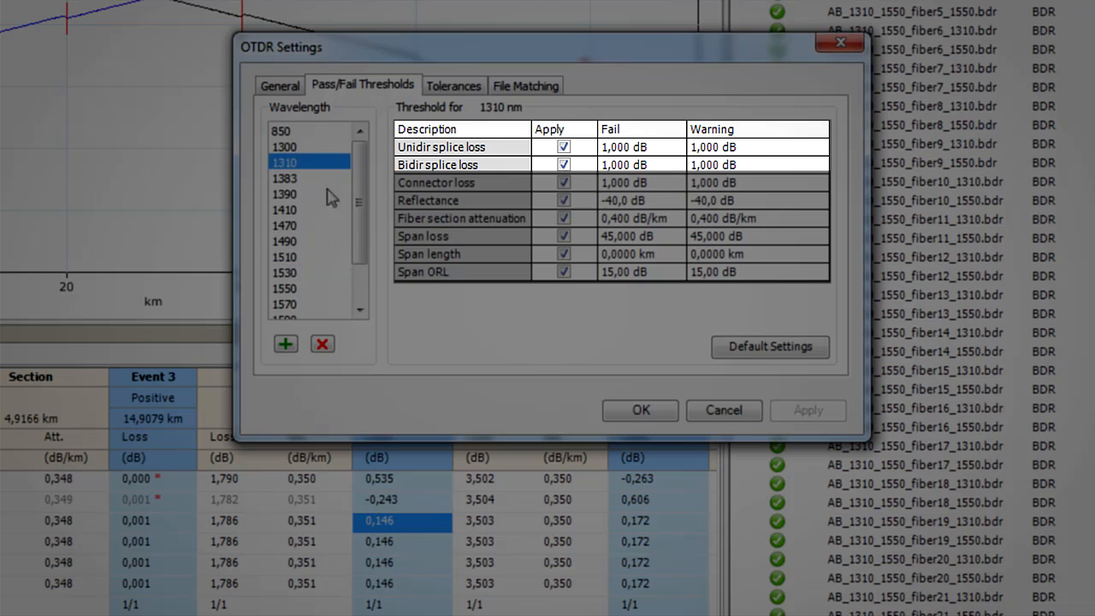
{"action": "mouse_move", "coordinate": [294, 295]}
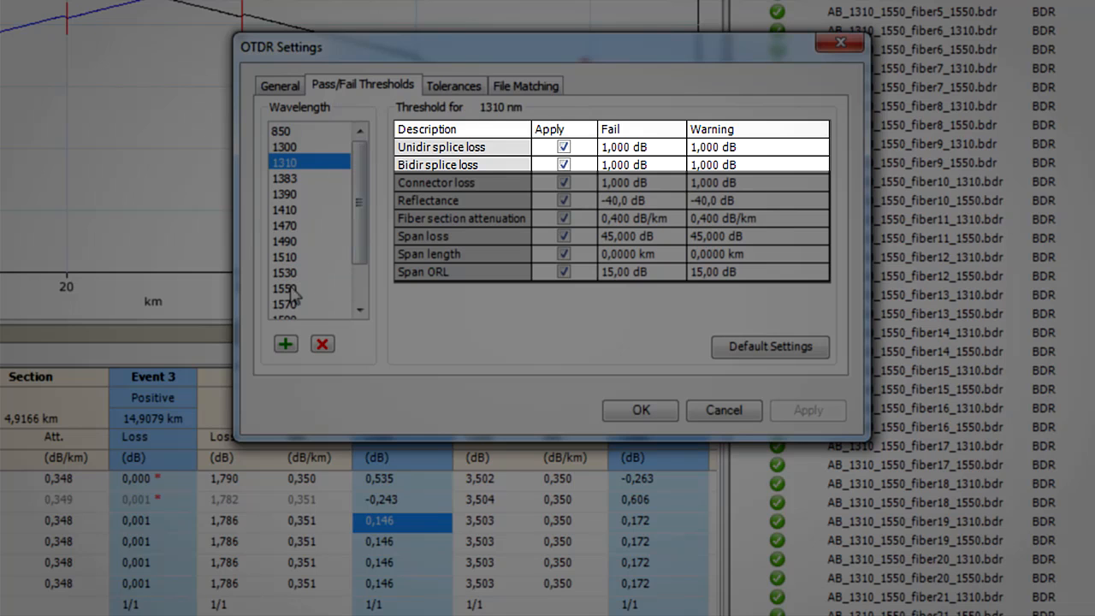
{"action": "left_click", "coordinate": [284, 288]}
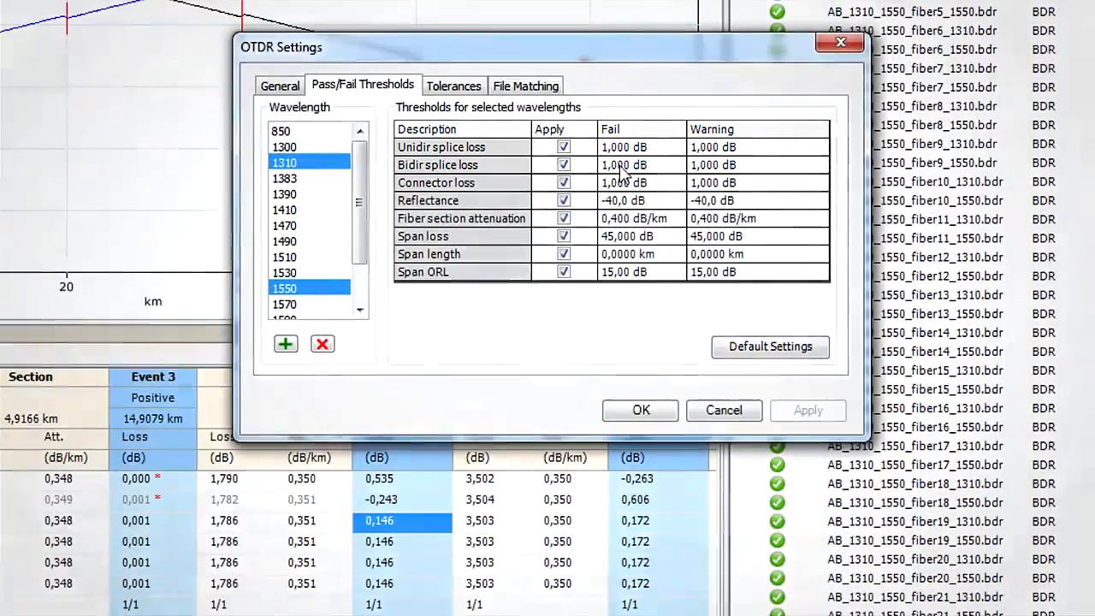
{"action": "left_click", "coordinate": [637, 164]}
{"action": "type", "text": "0,13"}
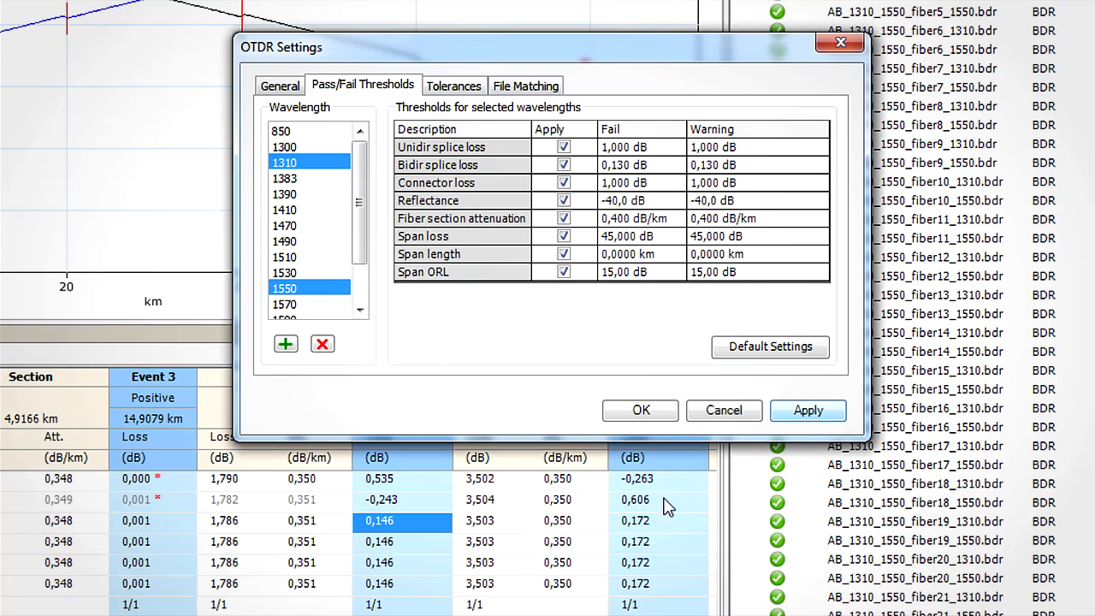
{"action": "left_click", "coordinate": [808, 411]}
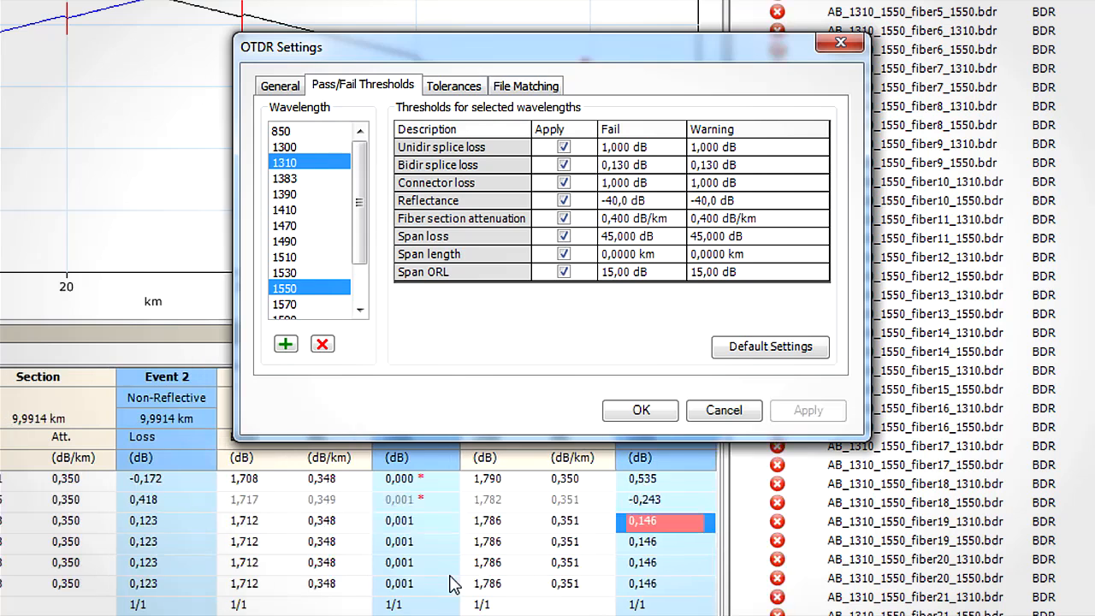